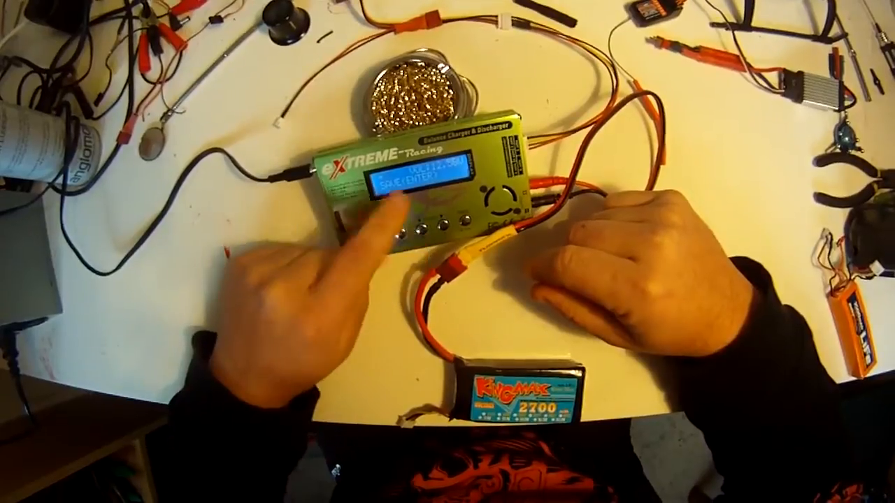
Step the voltage calibration so the charger's reading matches the measured 12.54 V pack voltage, then accept it
{"action": "left_click", "coordinate": [417, 223]}
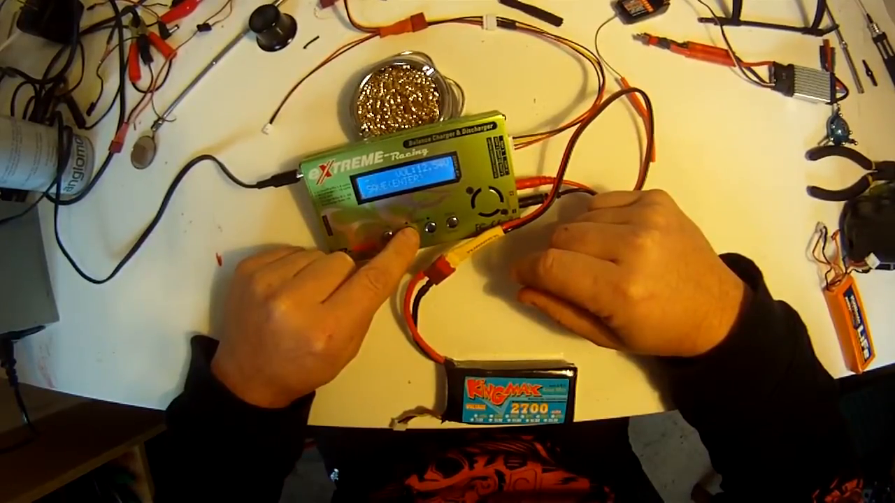
{"action": "left_click", "coordinate": [404, 223]}
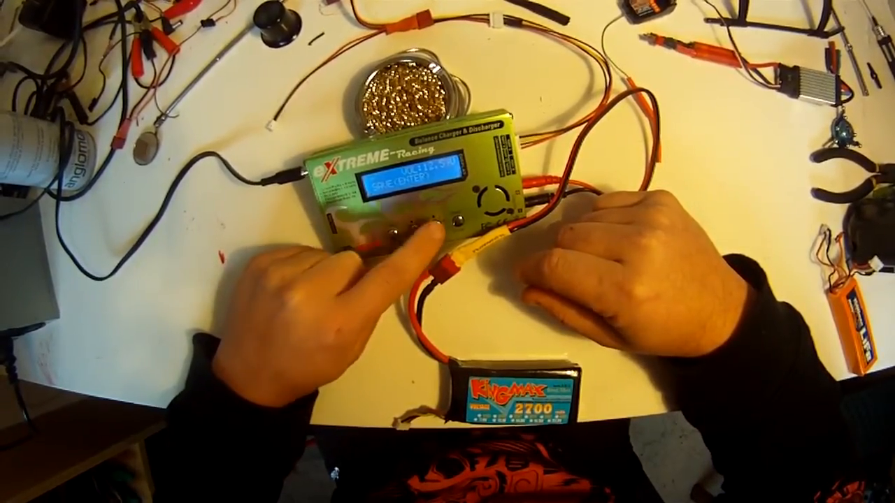
{"action": "left_click", "coordinate": [417, 224]}
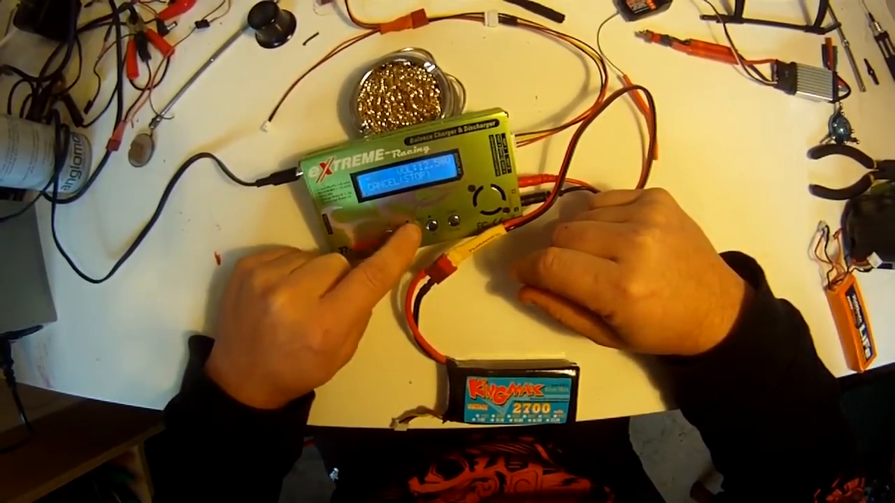
{"action": "left_click", "coordinate": [413, 227]}
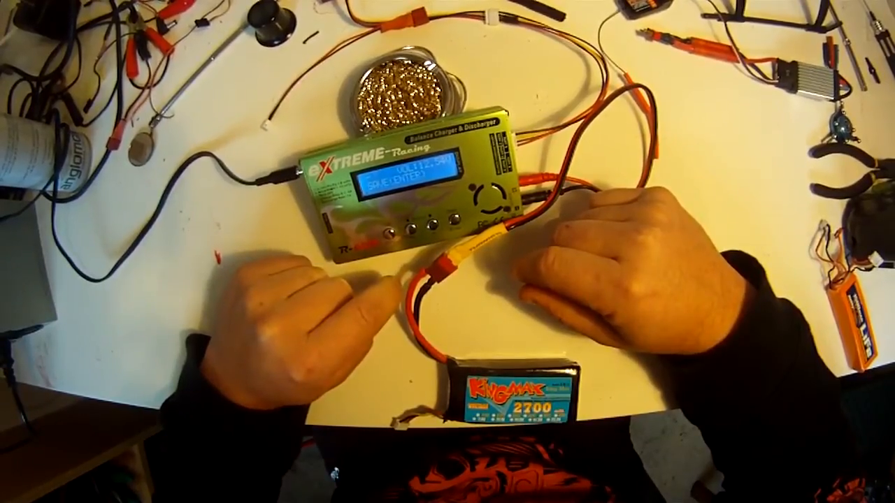